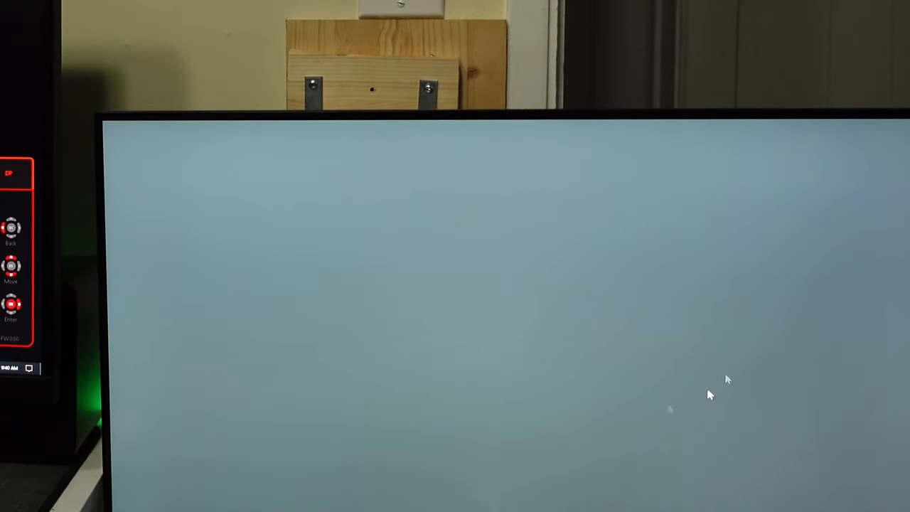
{"action": "mouse_move", "coordinate": [796, 350]}
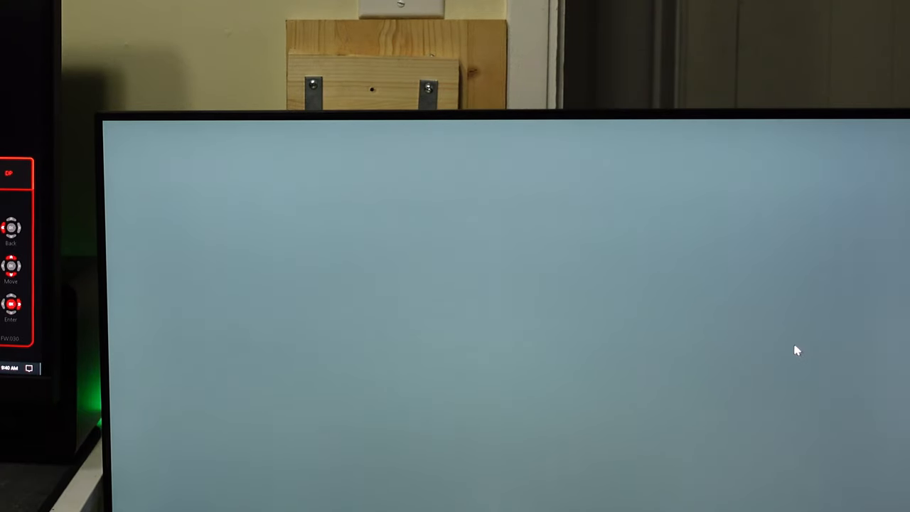